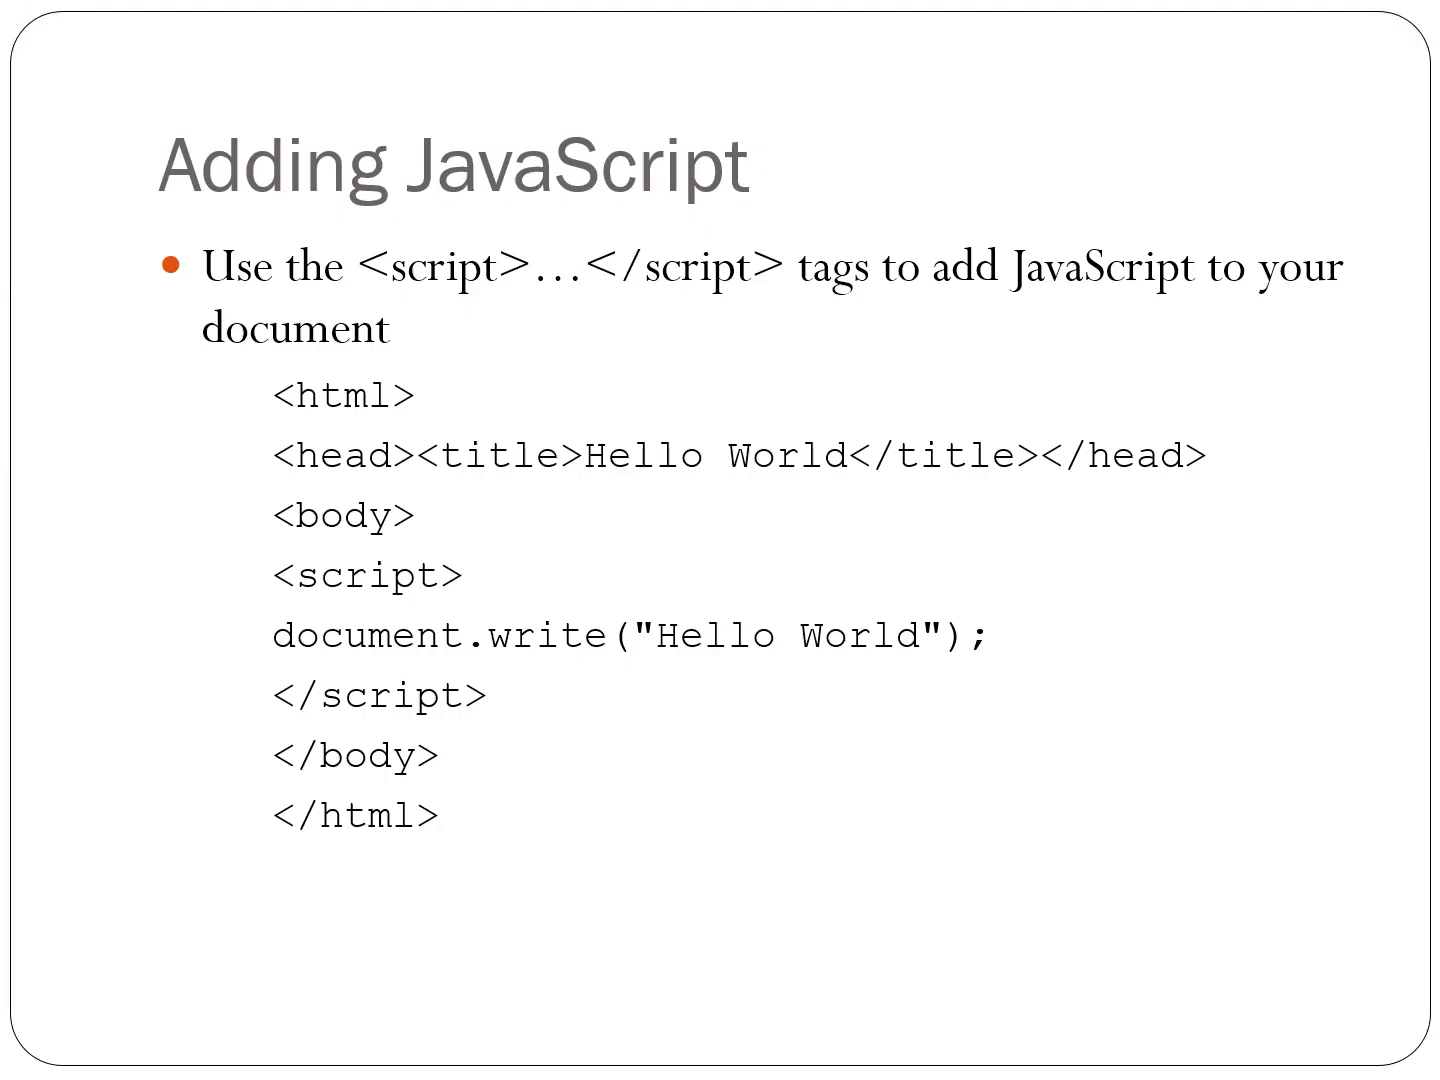
{"action": "key", "text": "Right"}
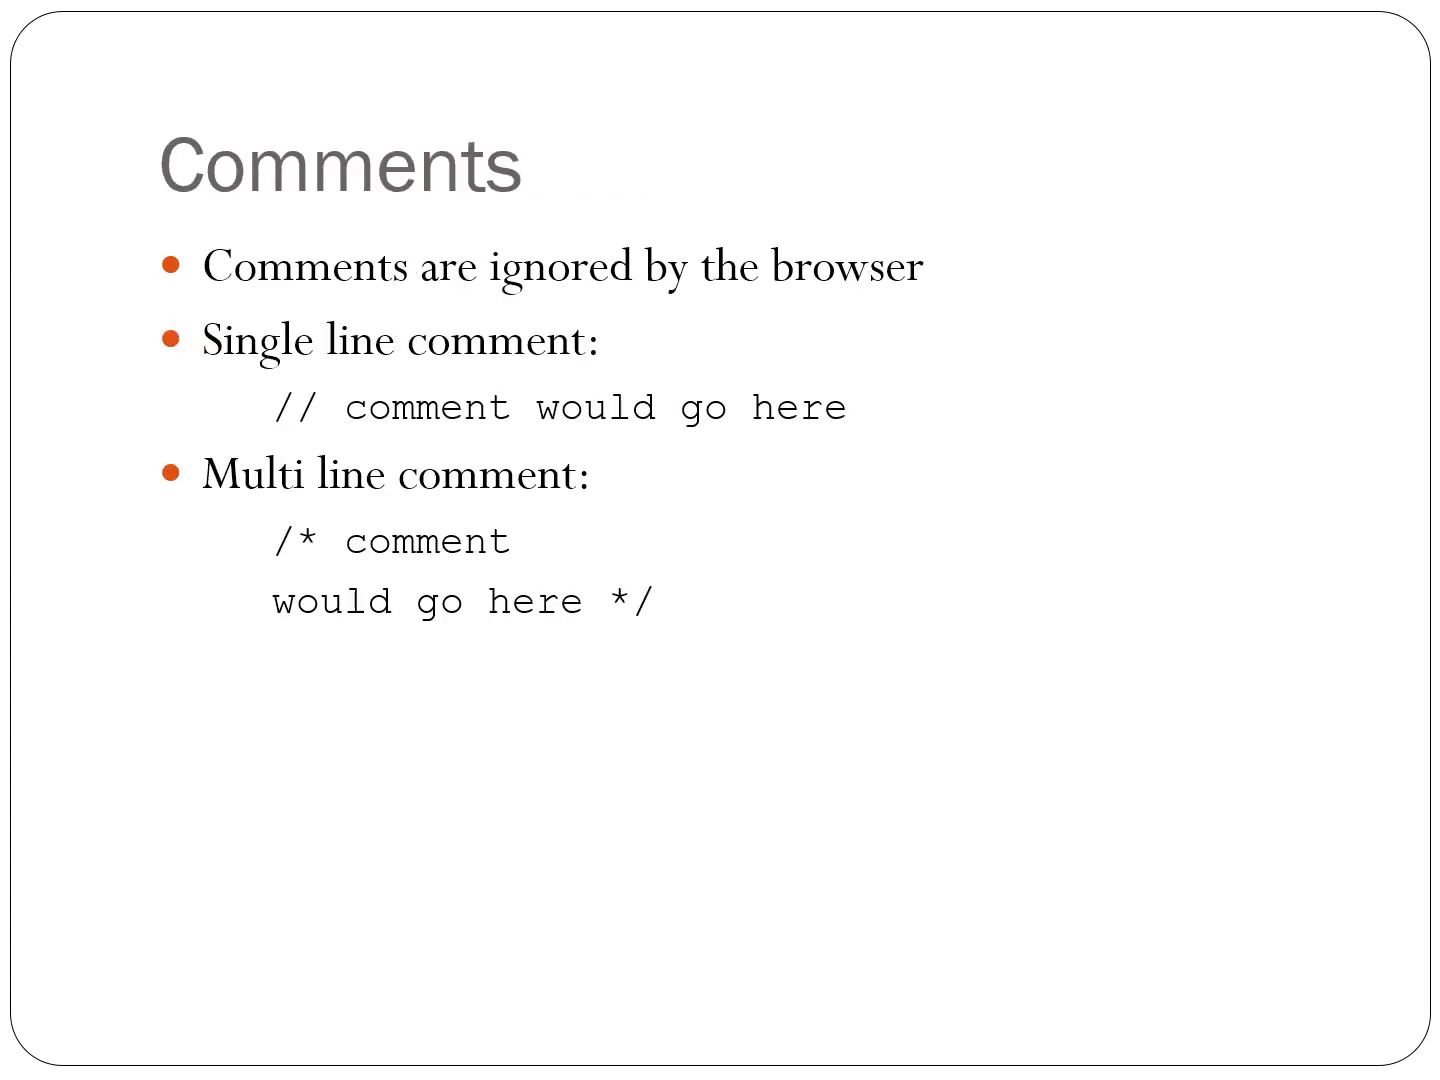
{"action": "key", "text": "Right"}
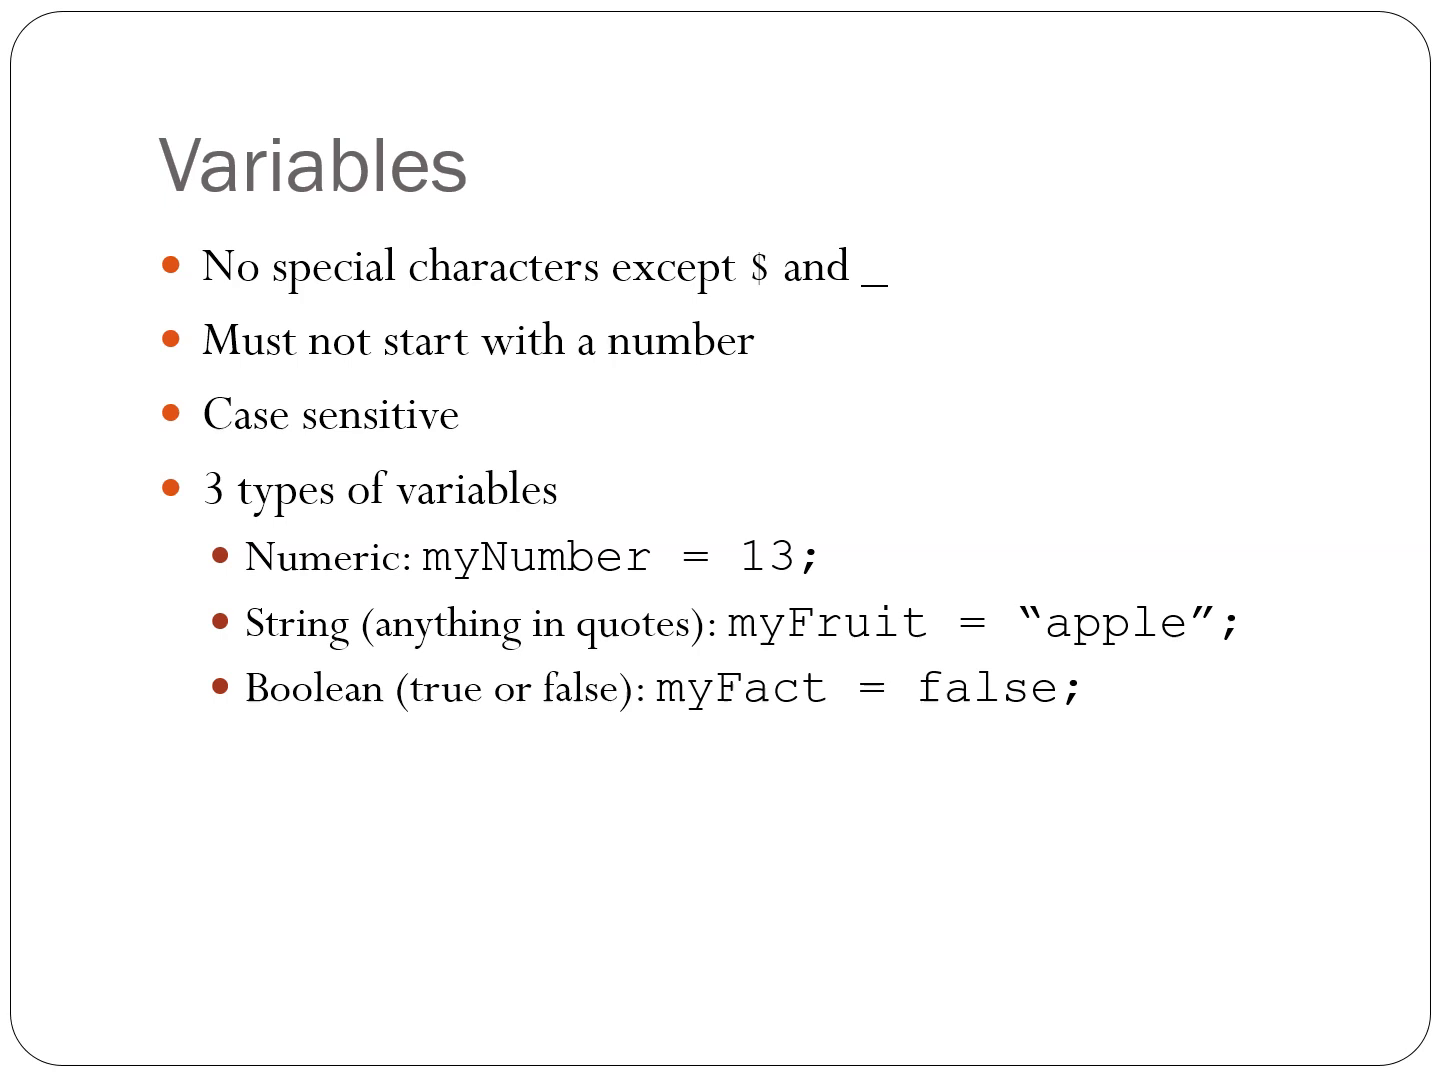
{"action": "key", "text": "right"}
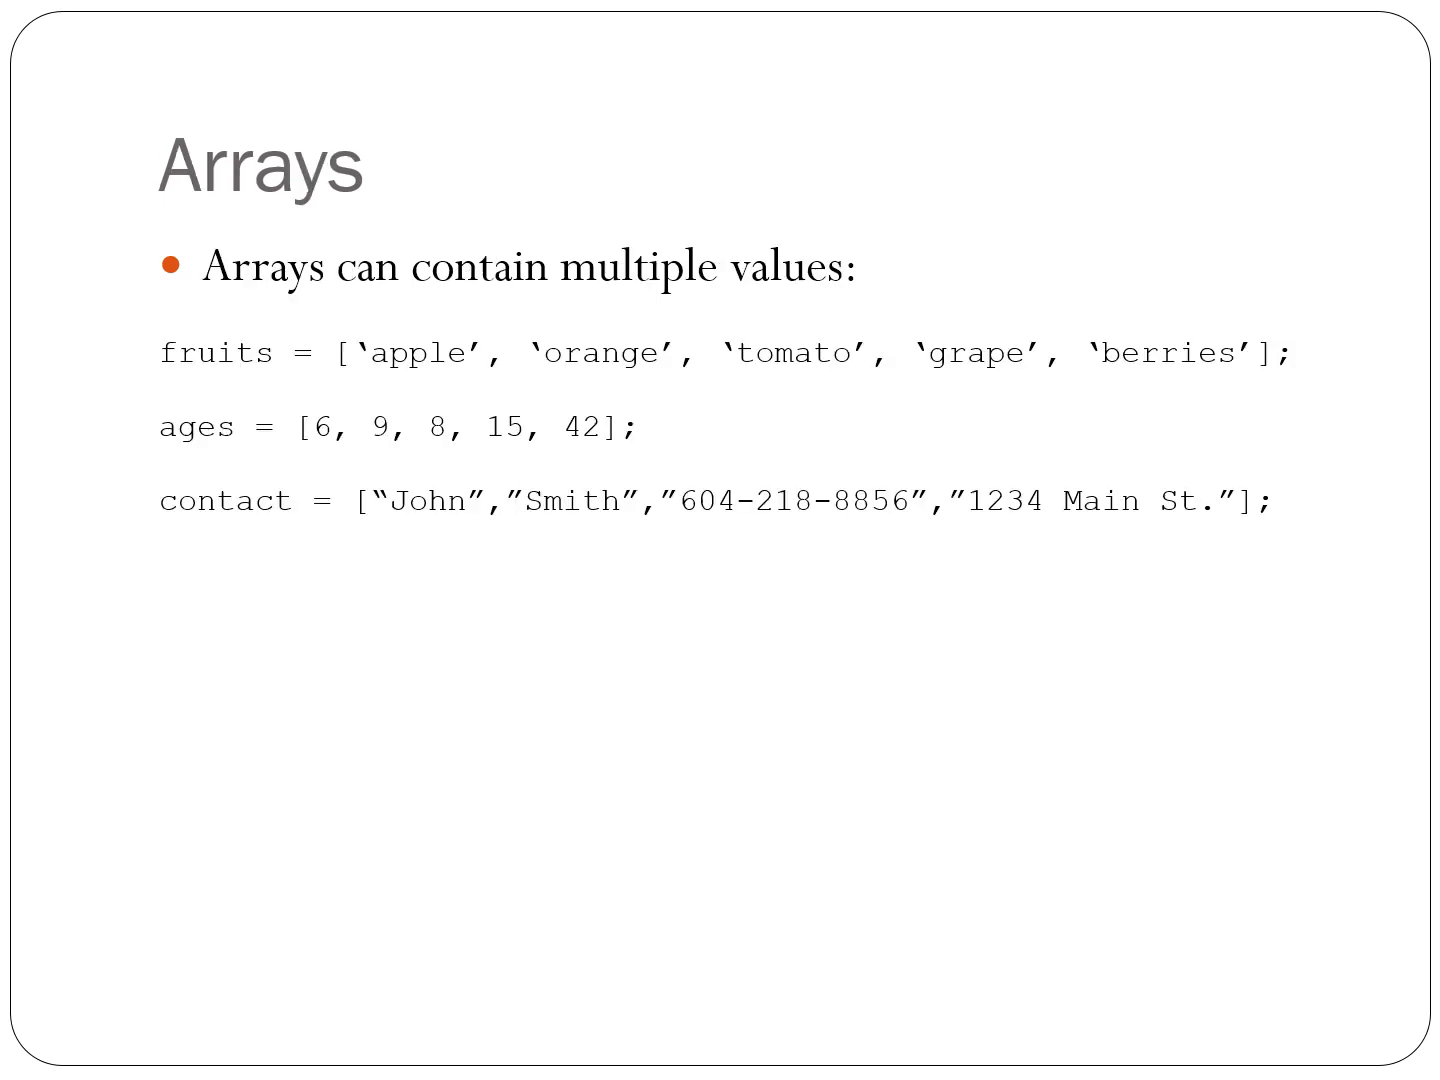
{"action": "key", "text": "Right"}
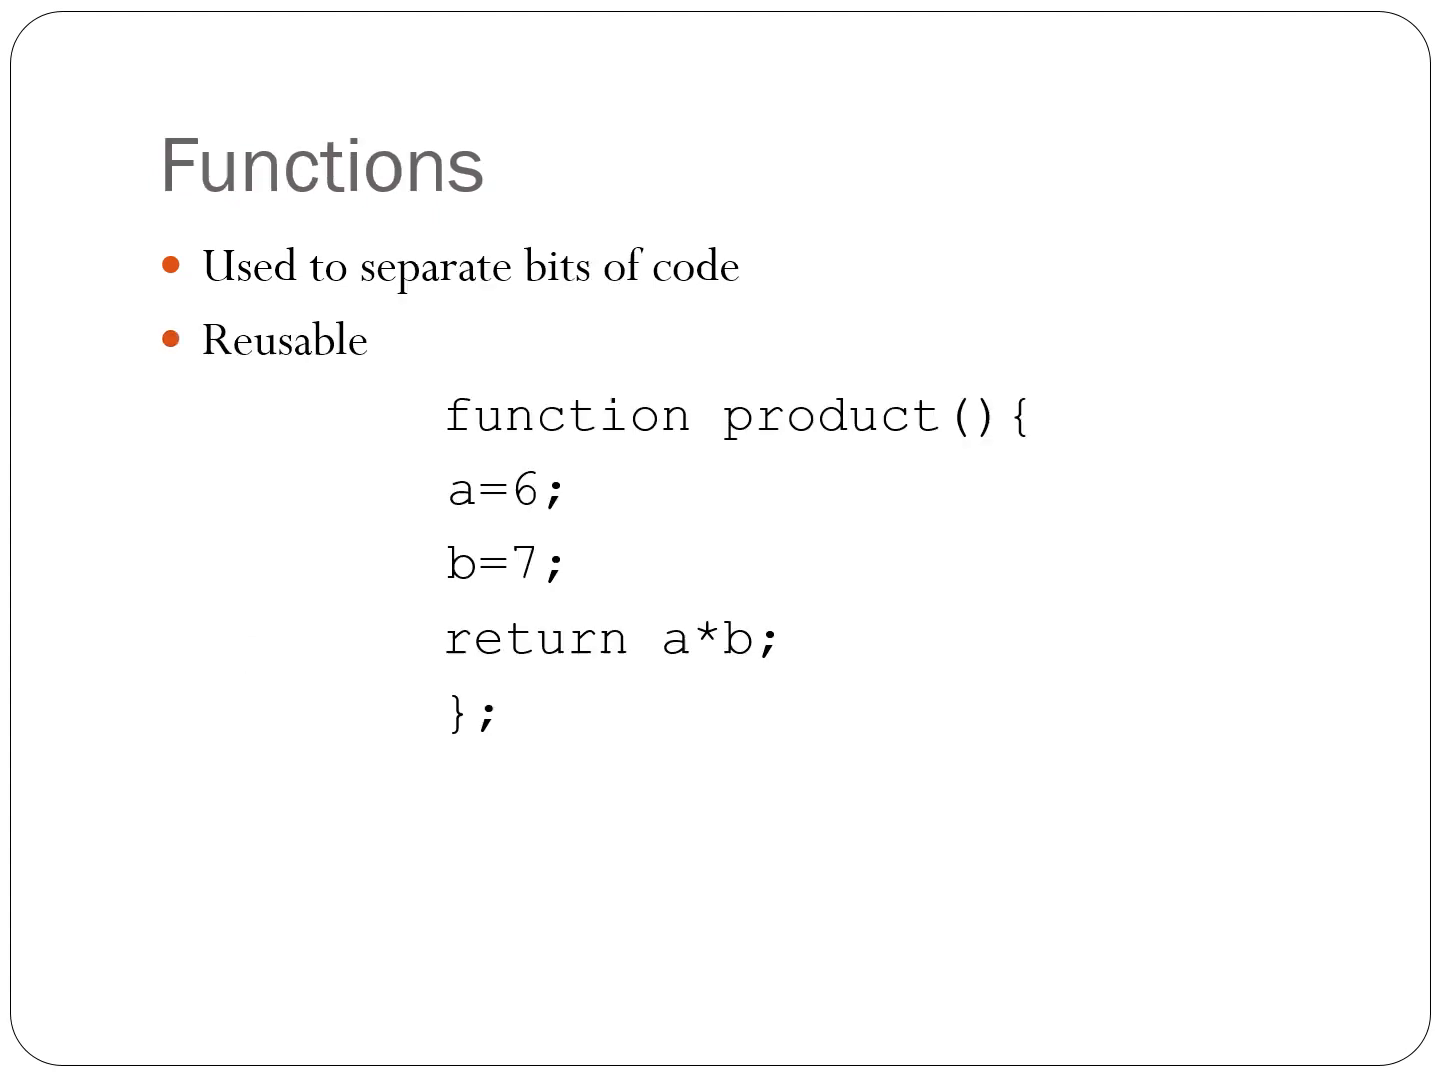
{"action": "key", "text": "Right"}
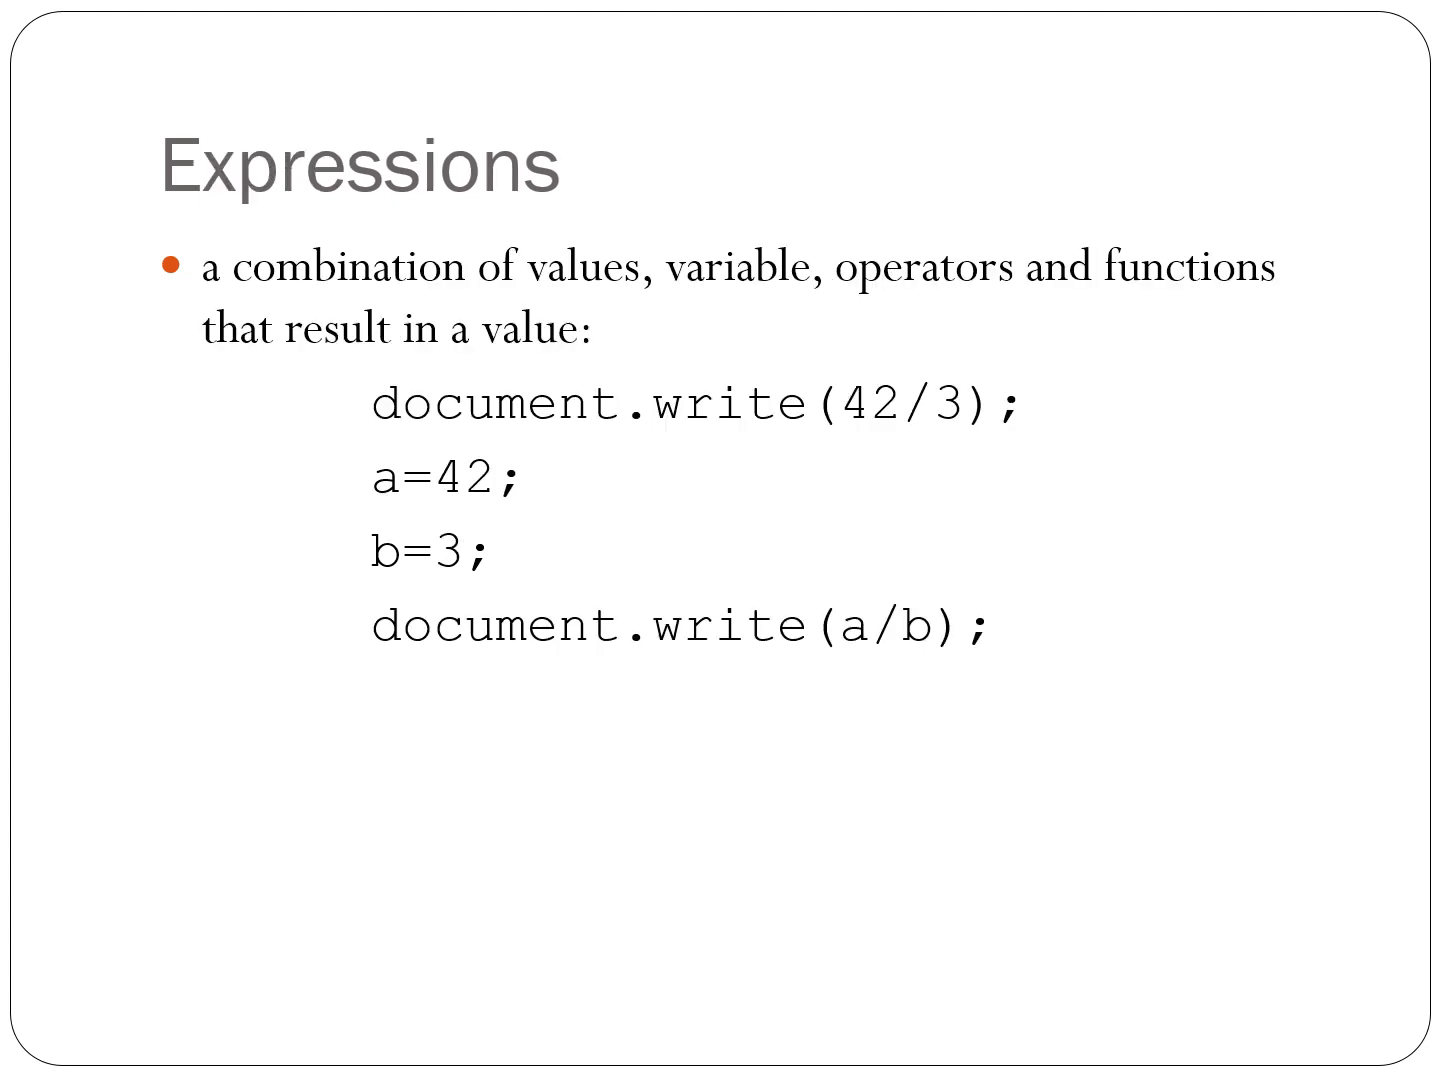
{"action": "key", "text": "Right"}
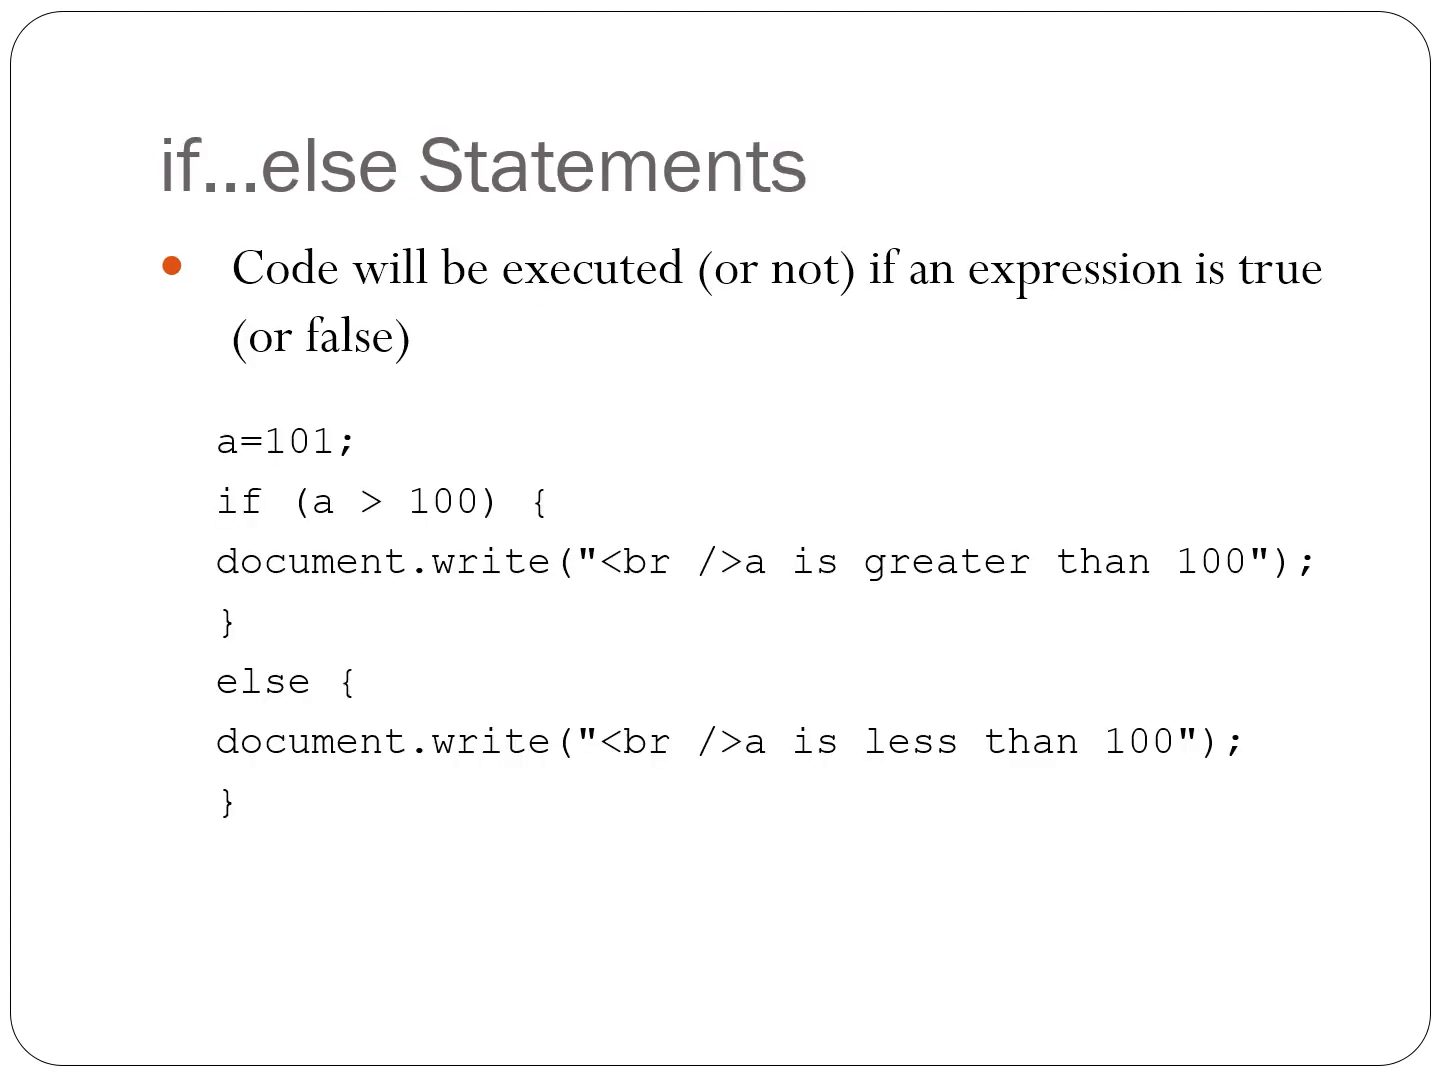
{"action": "key", "text": "right"}
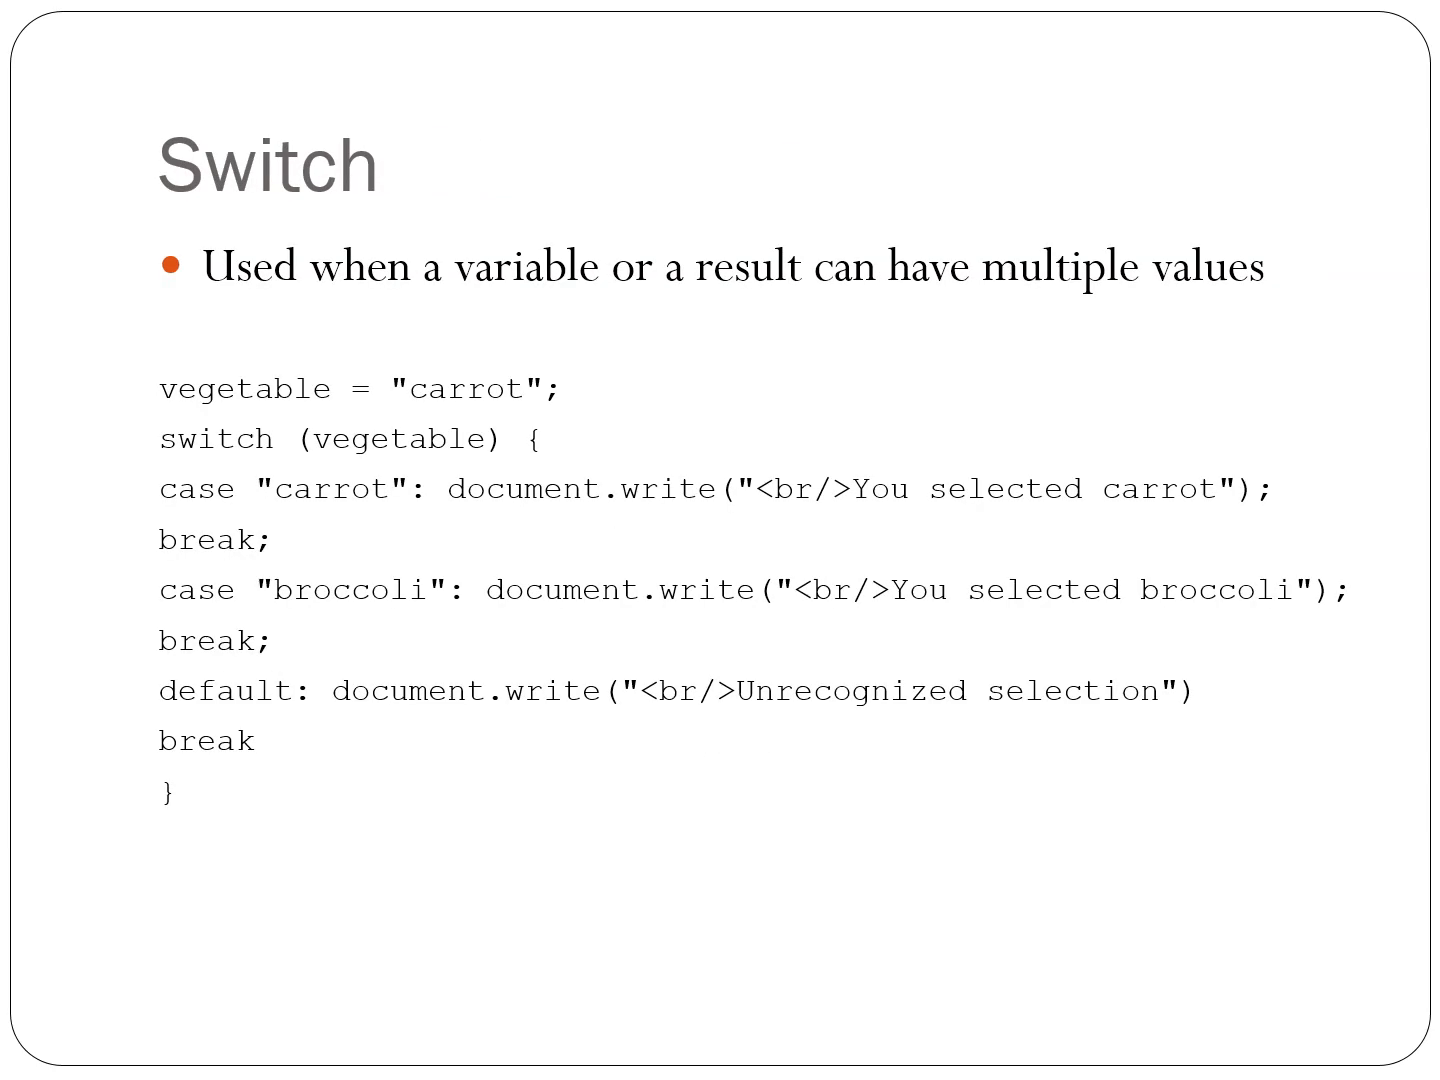
{"action": "key", "text": "Right"}
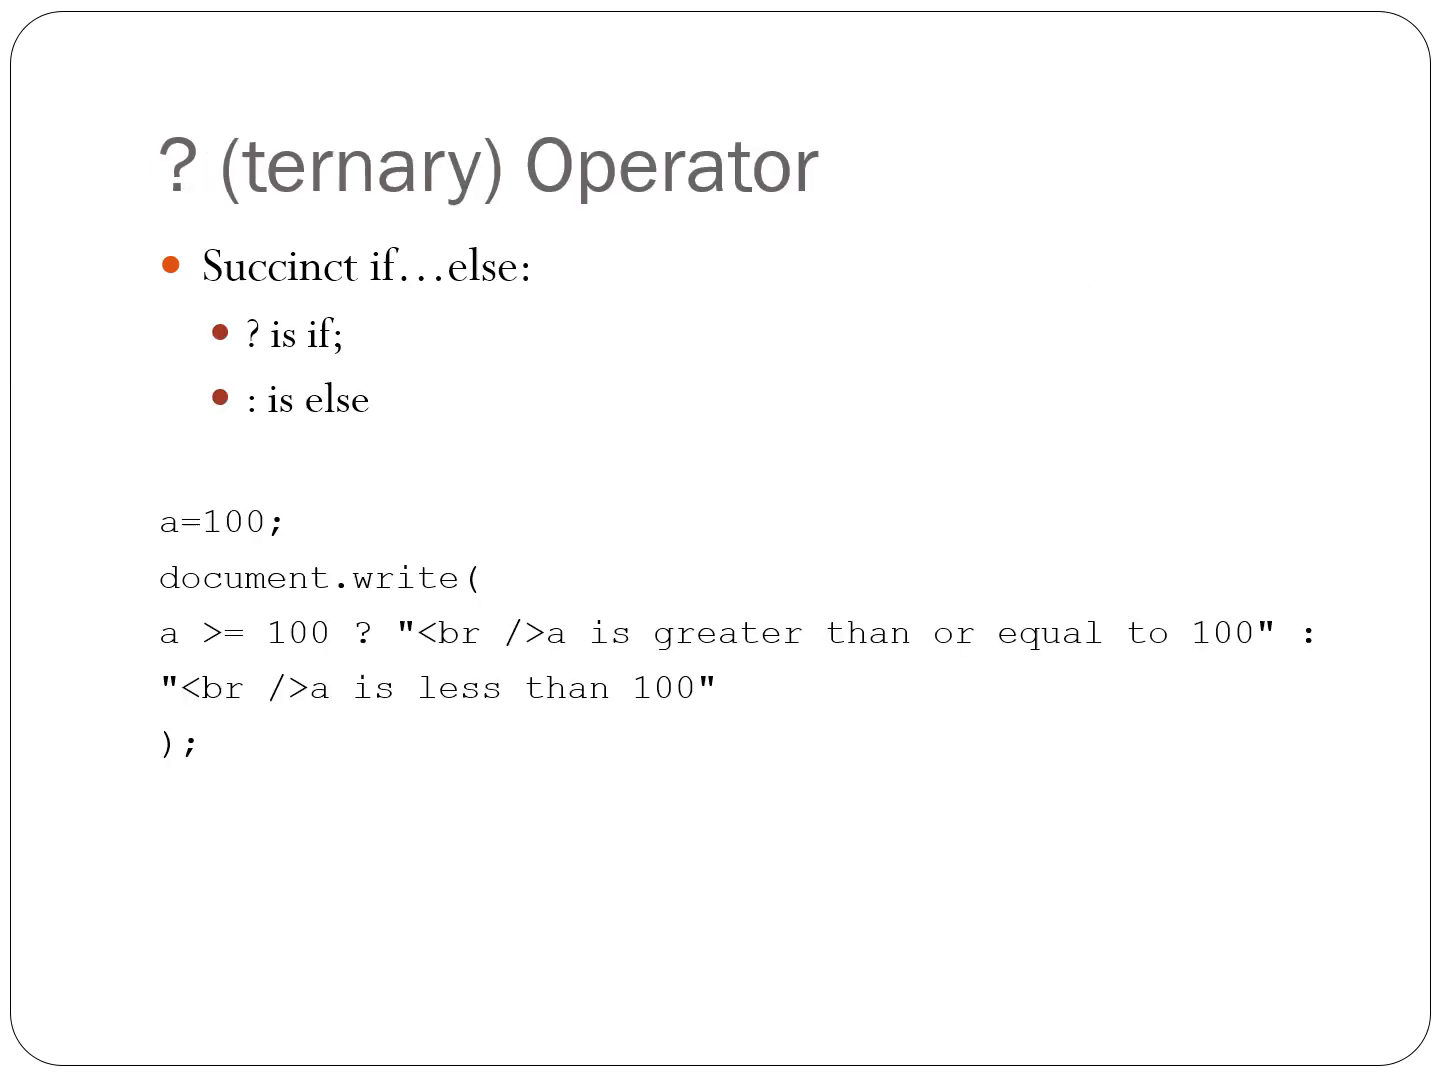
{"action": "key", "text": "Right"}
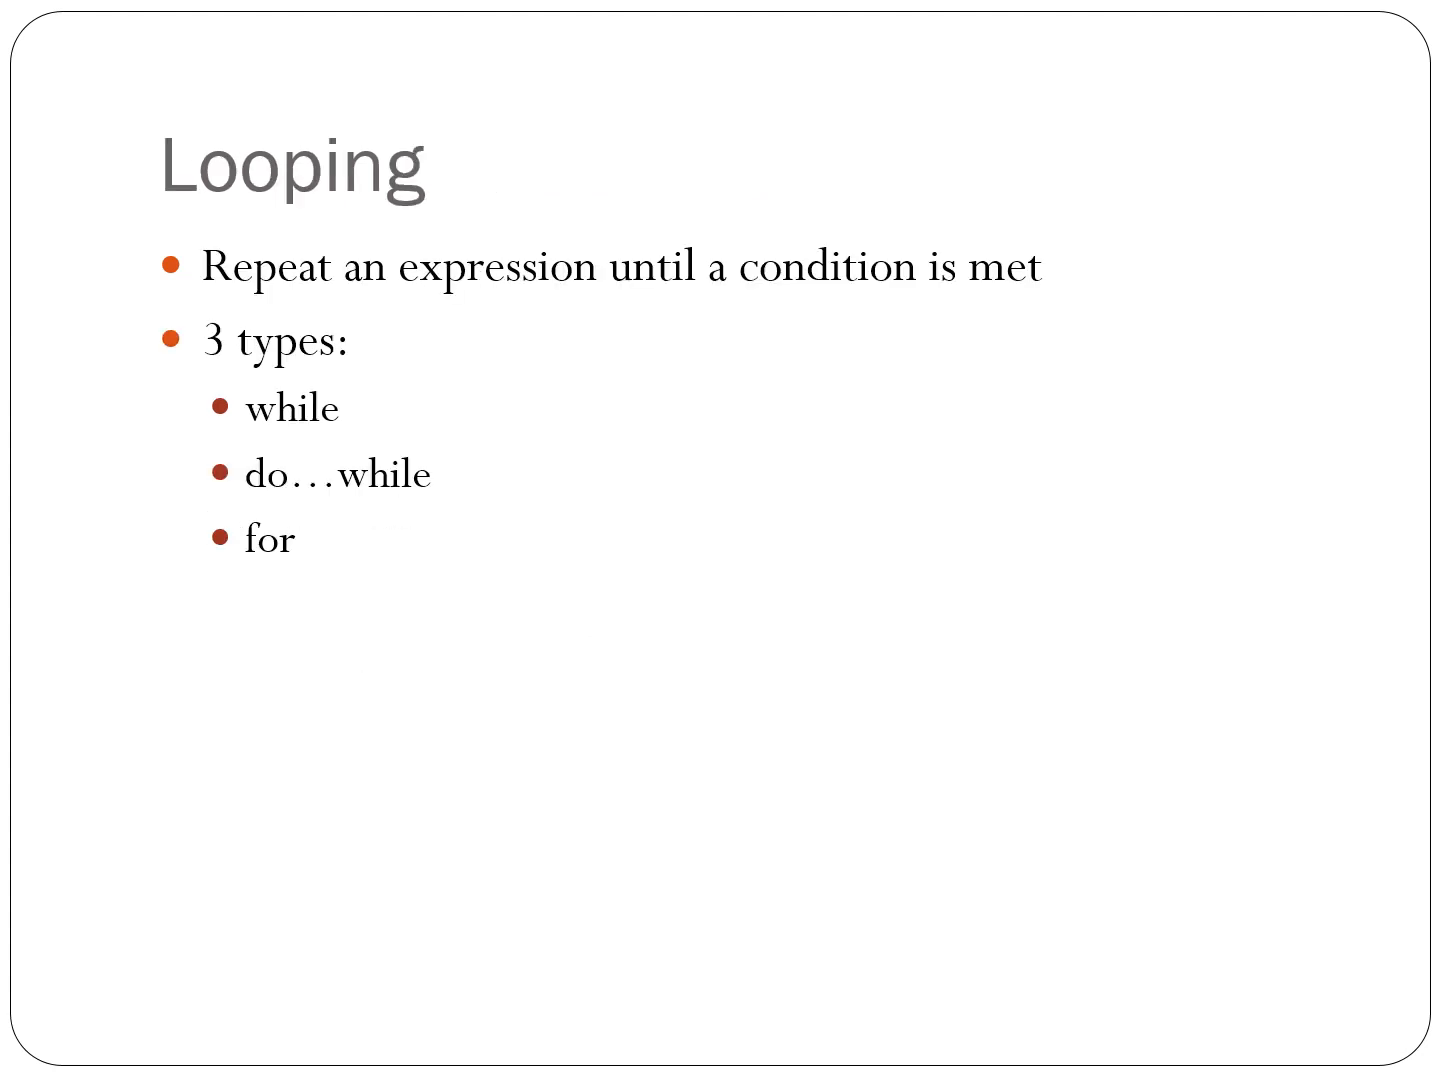
{"action": "key", "text": "Right"}
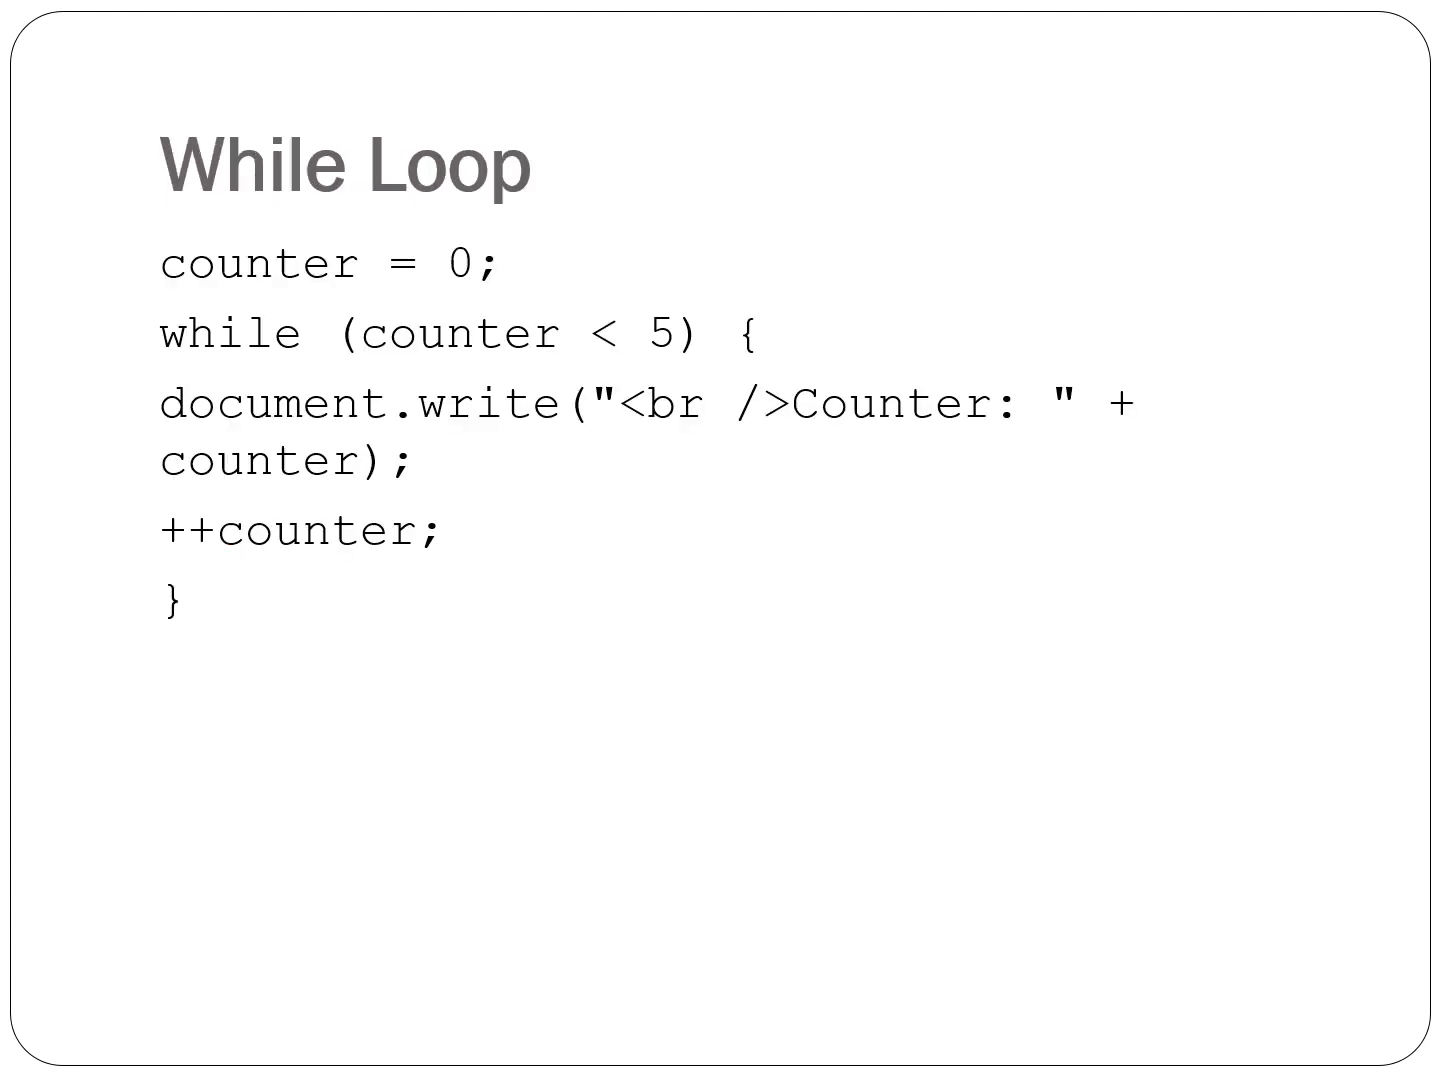
{"action": "key", "text": "Right"}
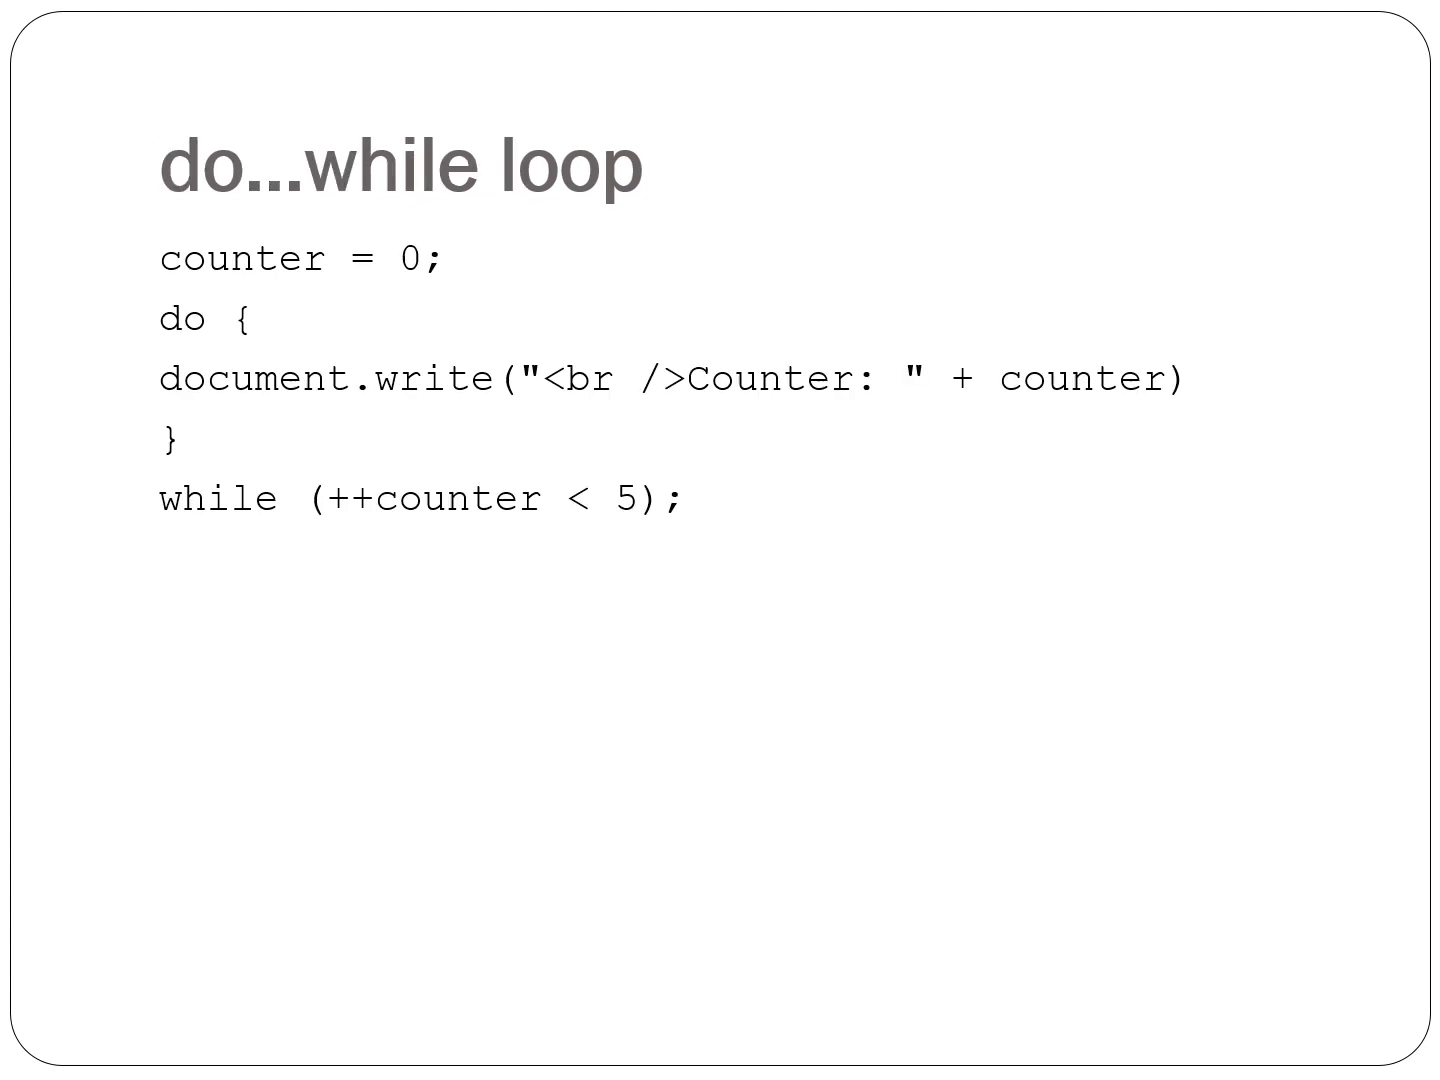
{"action": "key", "text": "Right"}
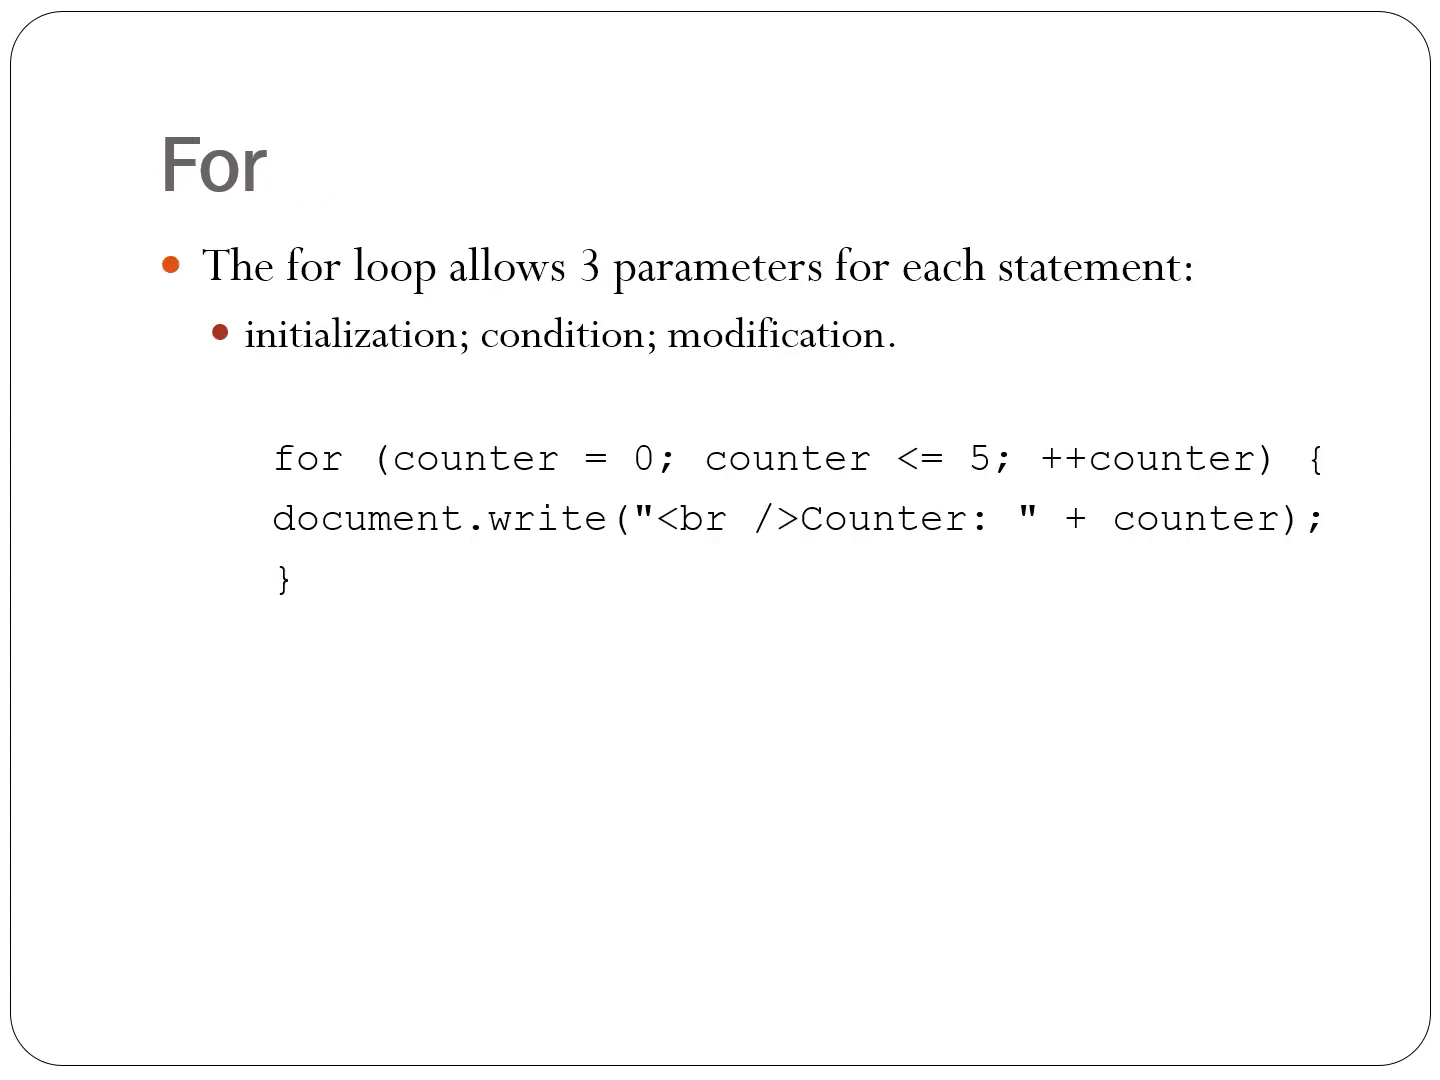
{"action": "key", "text": "Right"}
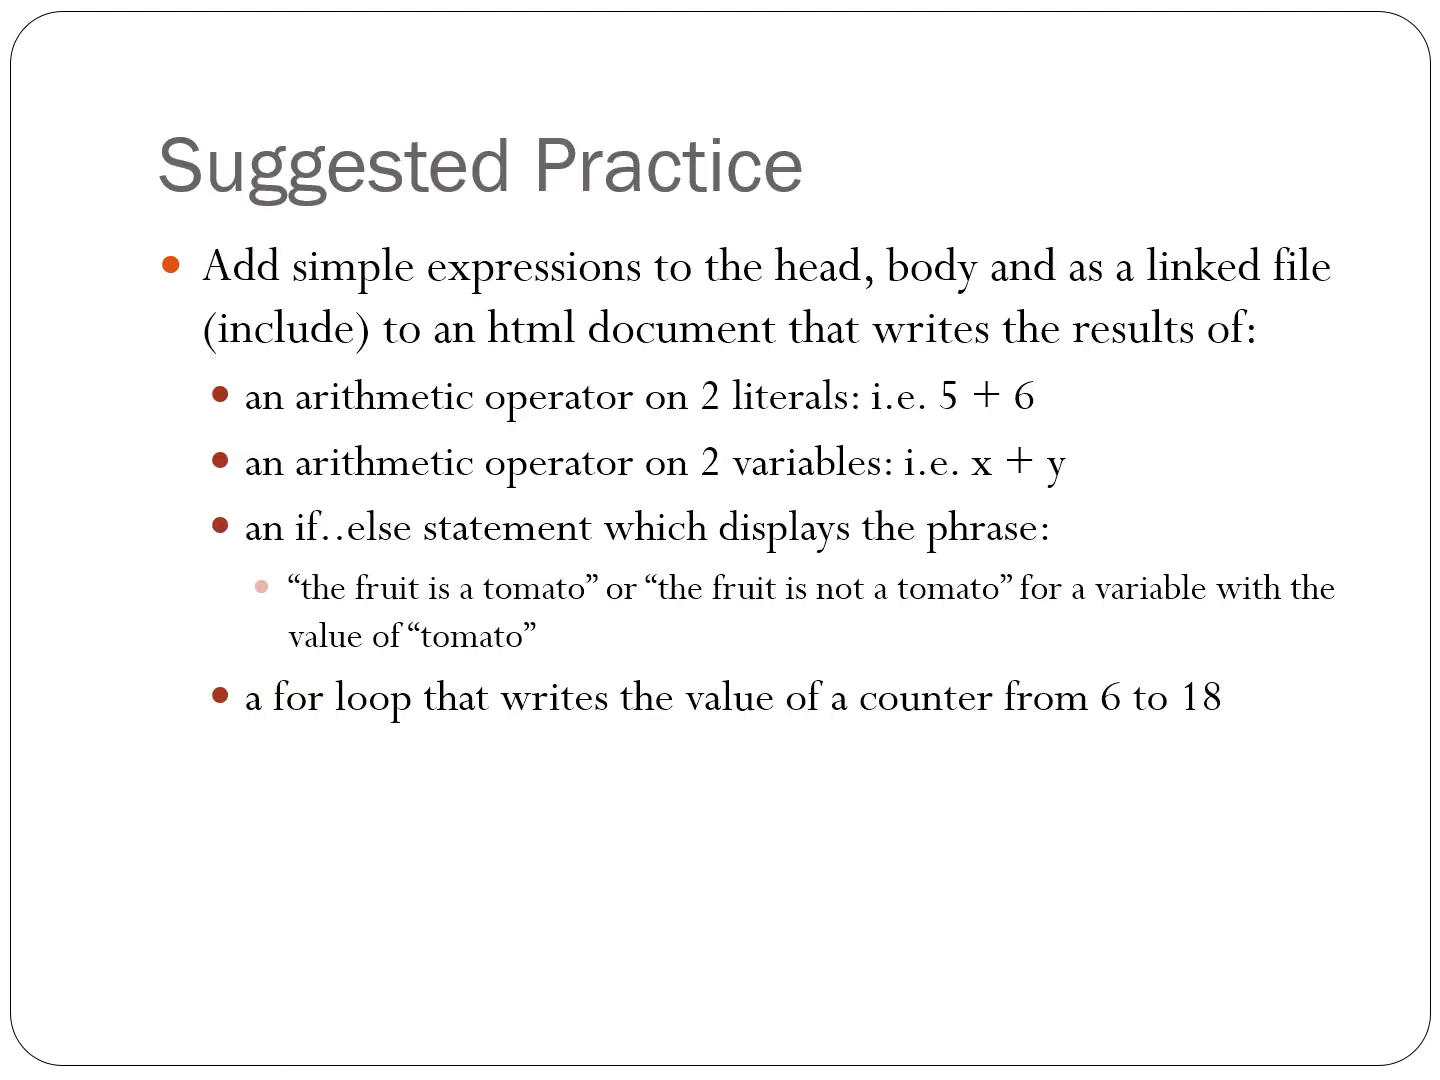